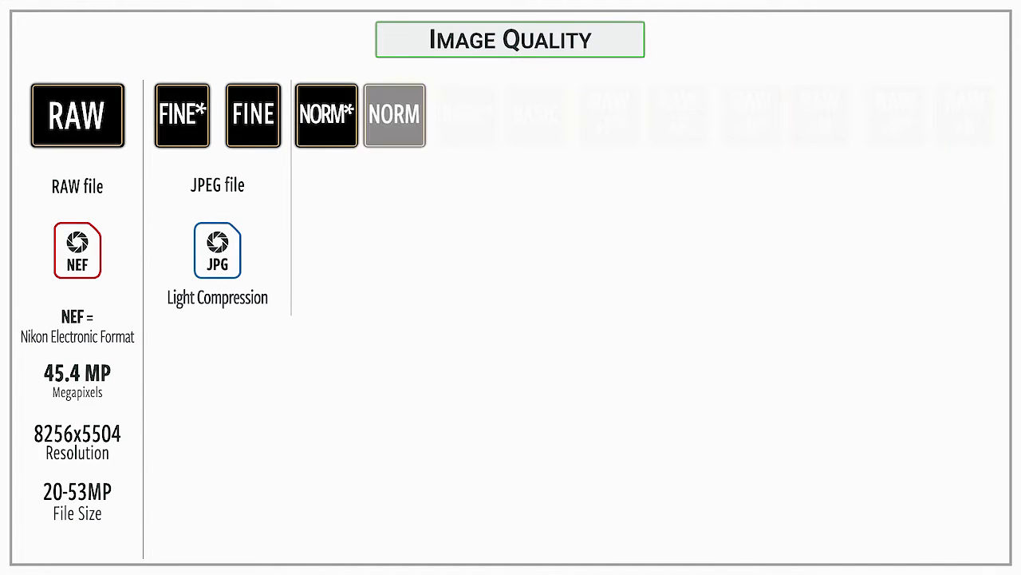
Step: Open the Image quality list and scroll past the RAW + JPEG options to plain RAW
left_click(394, 114)
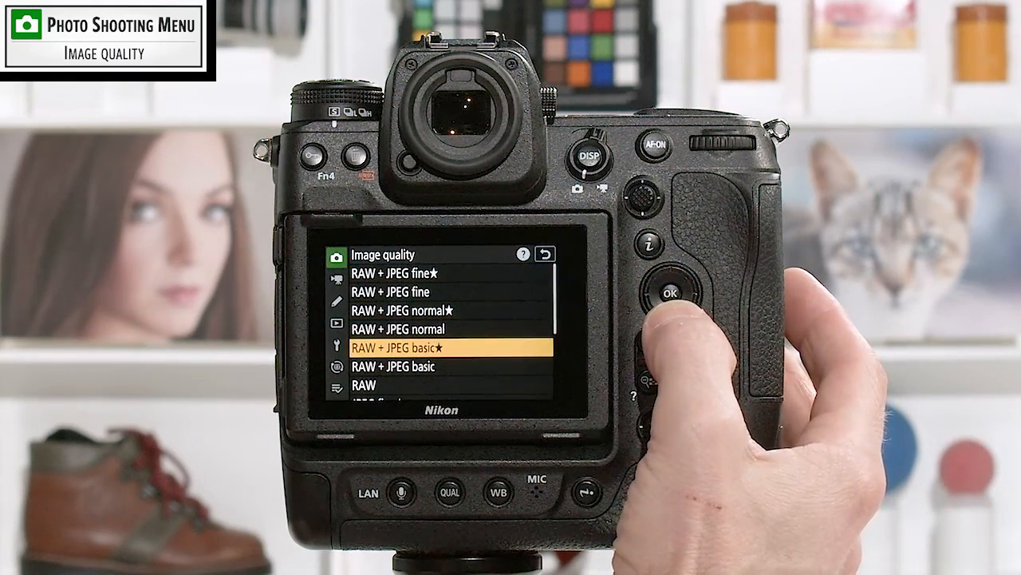
scroll("down", 3)
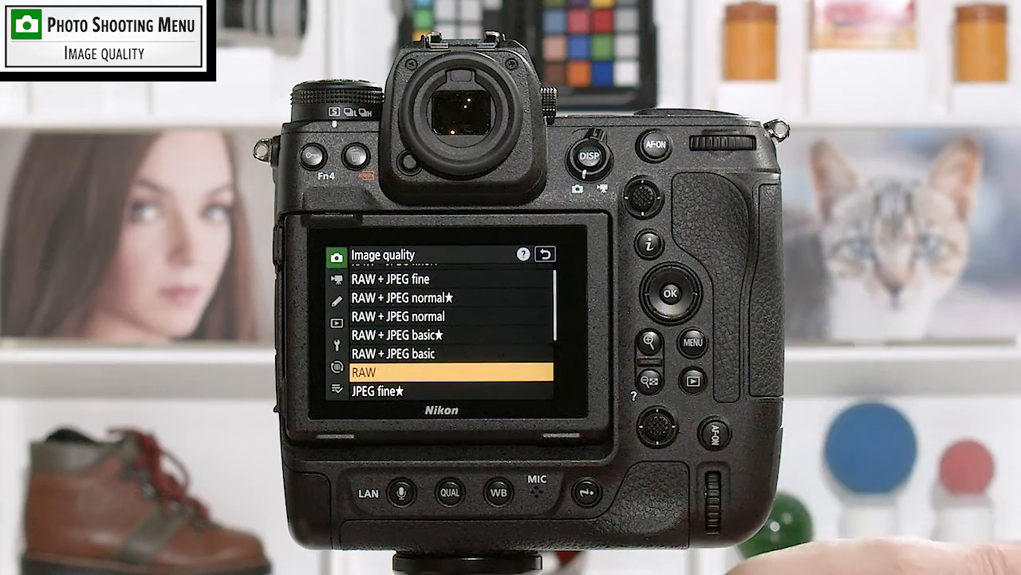